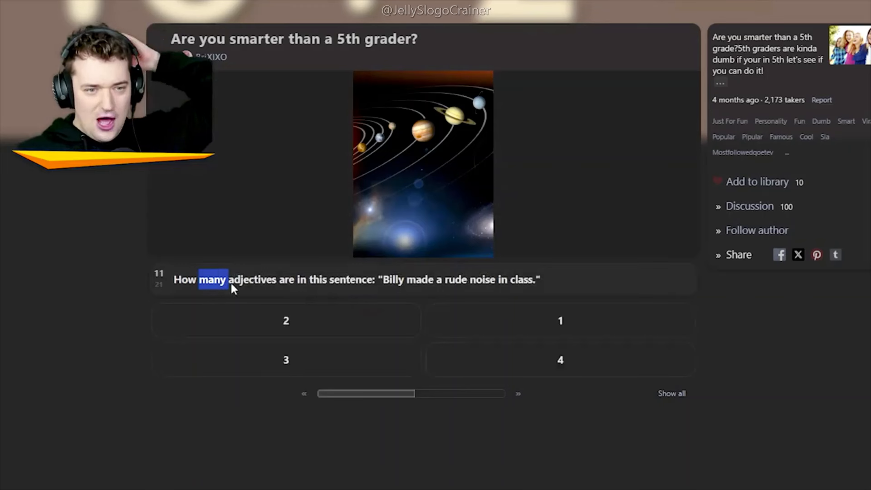
Read Google's adjective definition and examples, then highlight Billy's sentence in the quiz to count adjectives.
{"action": "left_click_drag", "start_coordinate": [228, 279], "coordinate": [372, 279]}
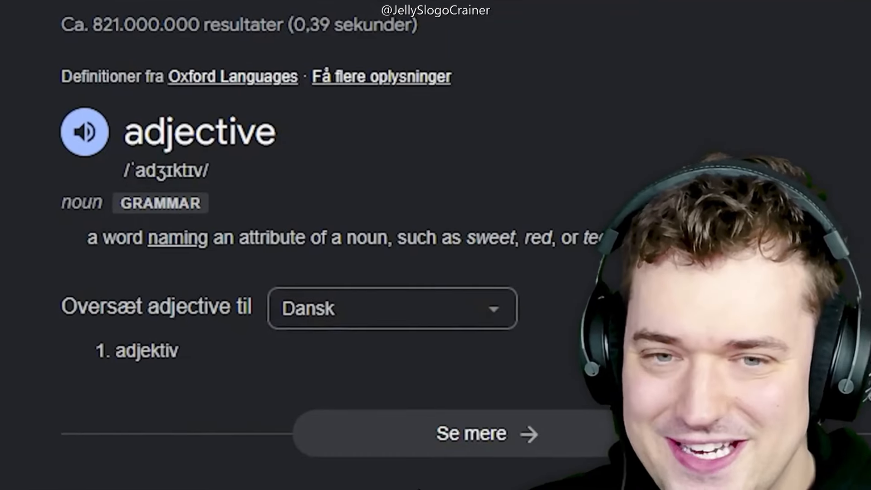
{"action": "scroll", "scroll_direction": "down", "scroll_amount": 3}
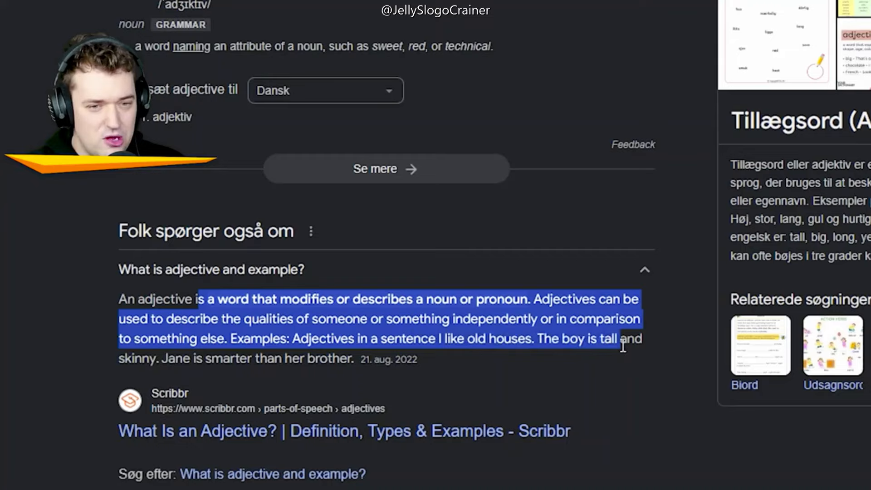
{"action": "scroll", "scroll_direction": "up", "scroll_amount": 3}
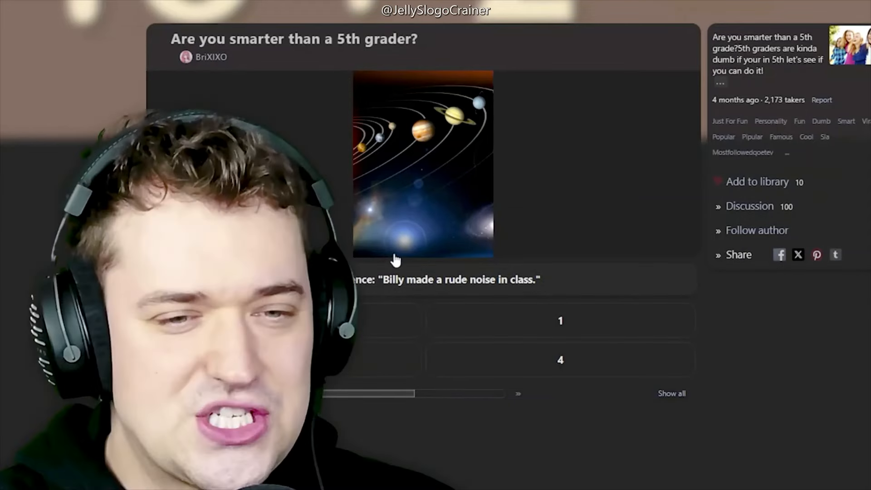
{"action": "left_click_drag", "start_coordinate": [383, 279], "coordinate": [506, 279]}
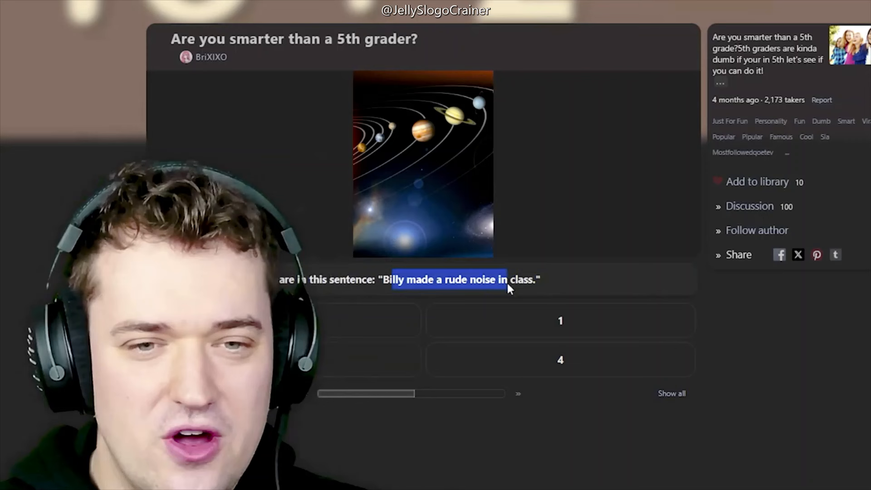